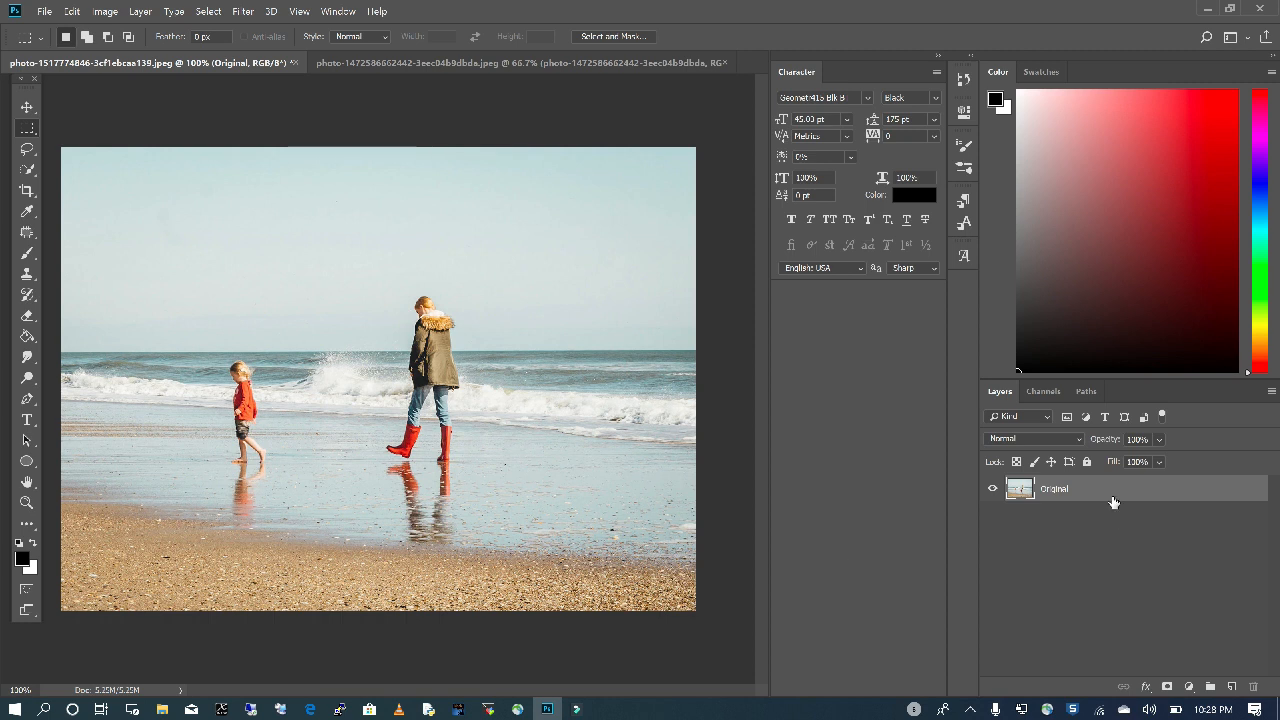
mouse_move(1117, 496)
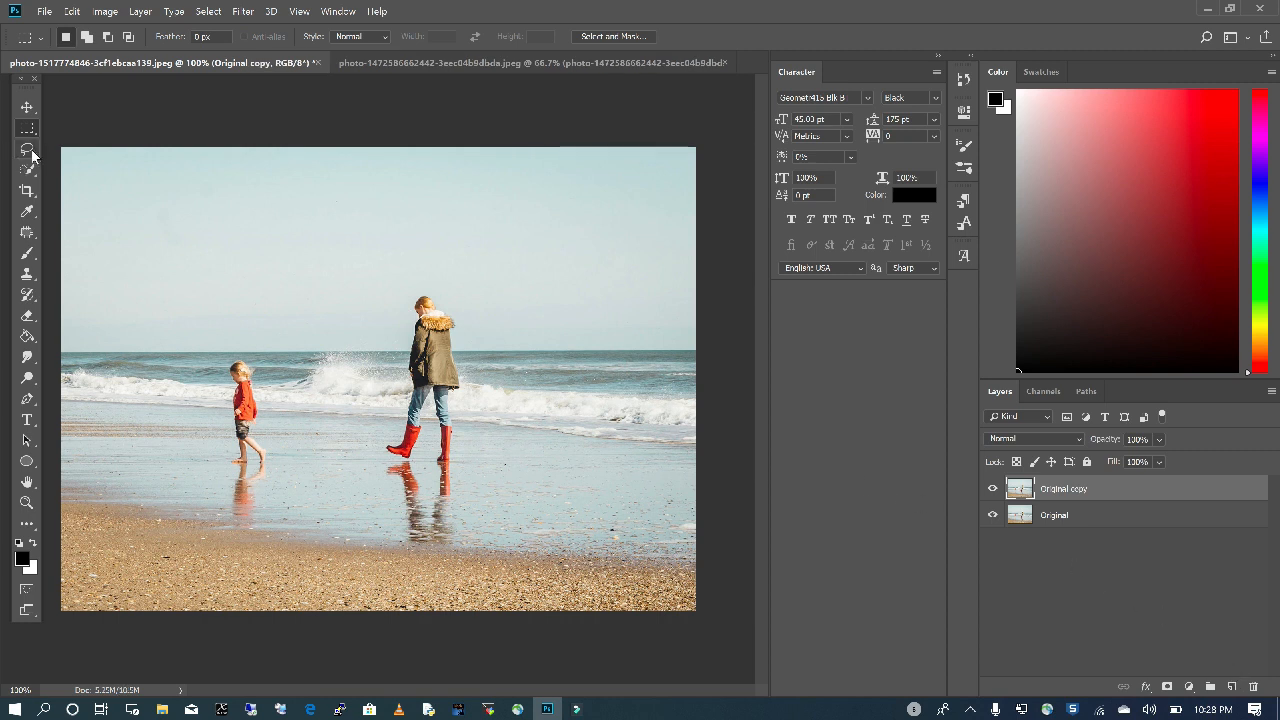
- Choose the Lasso tool to draw around the woman and her reflection
left_click(27, 150)
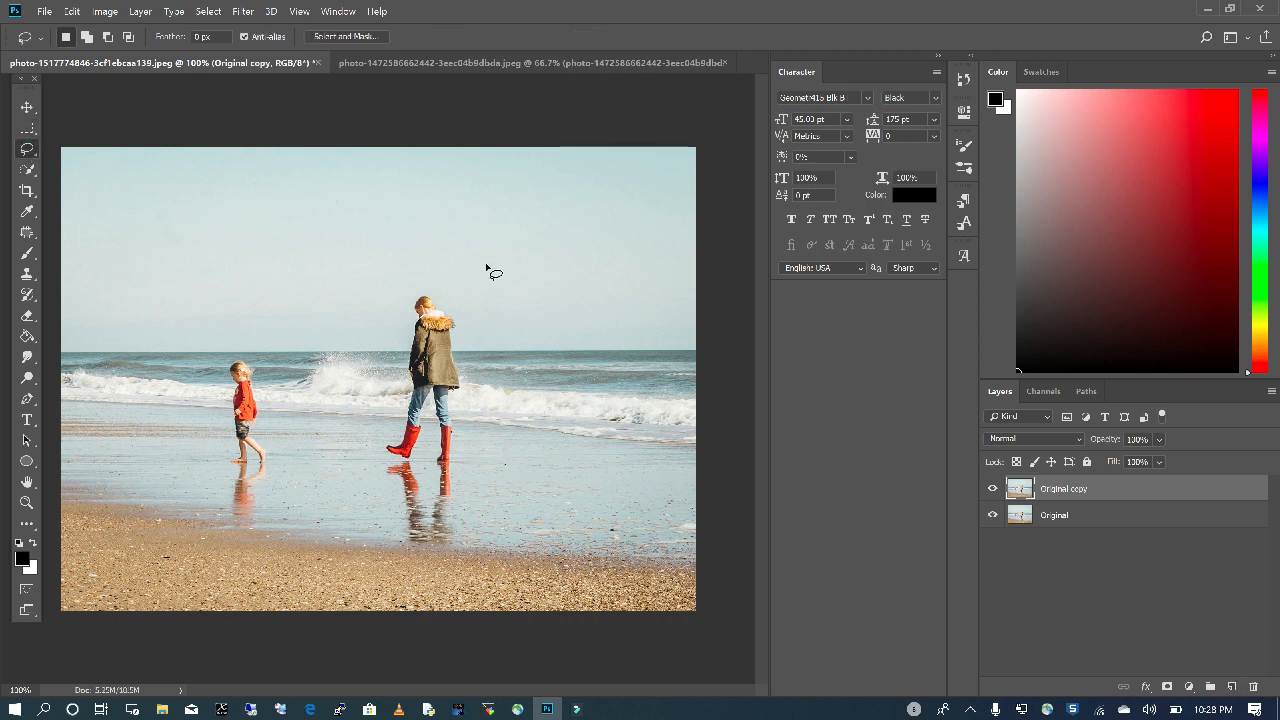
mouse_move(440, 302)
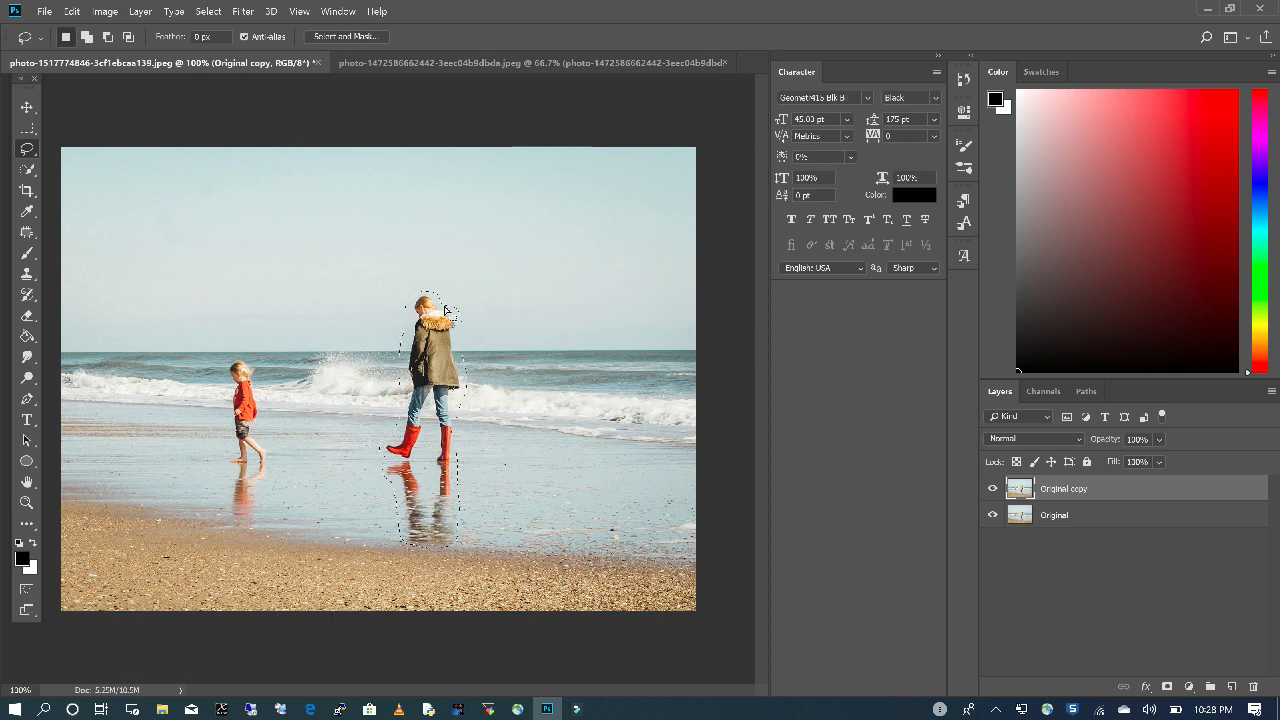
- Fill the woman's selection with Content-Aware contents from Edit > Fill
left_click(71, 11)
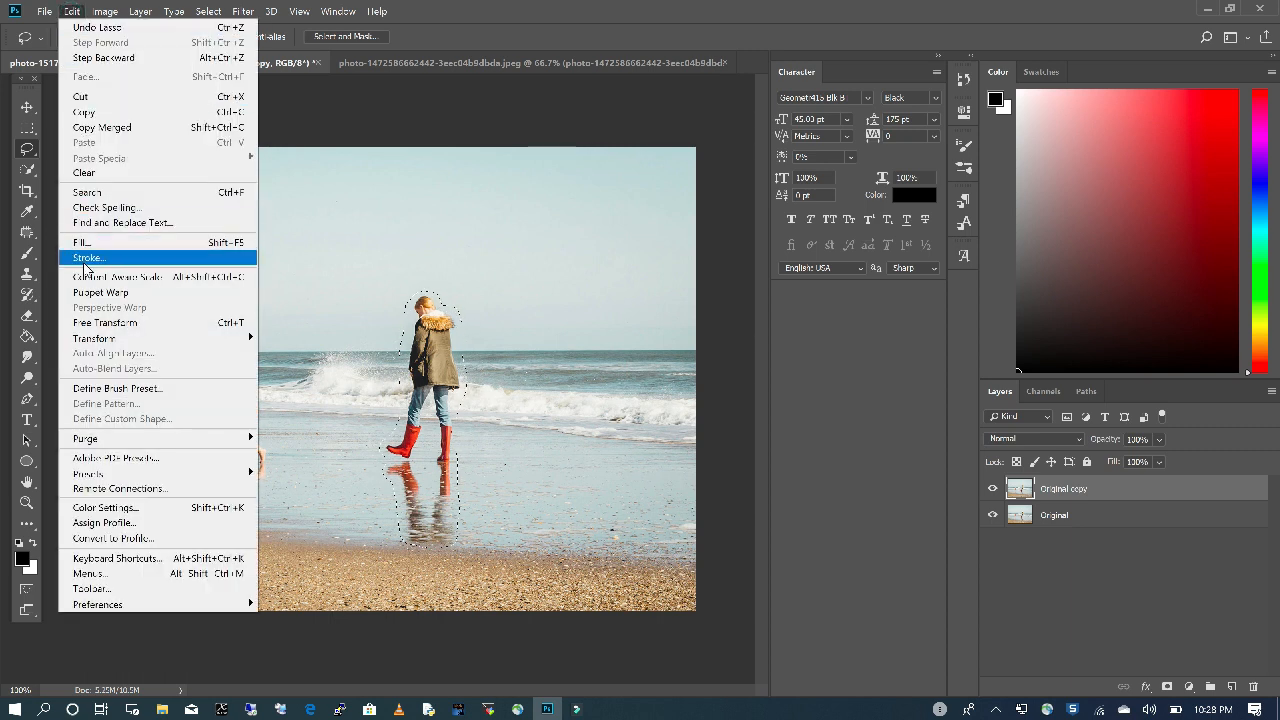
left_click(82, 242)
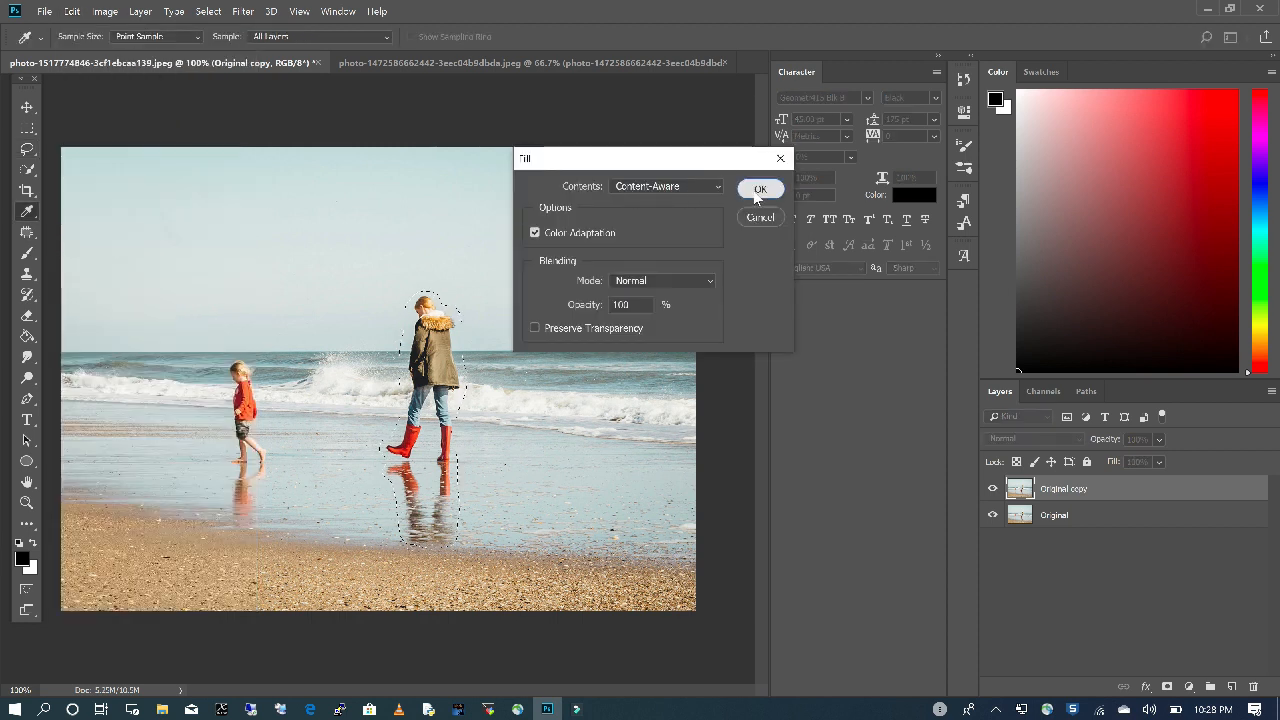
left_click(760, 189)
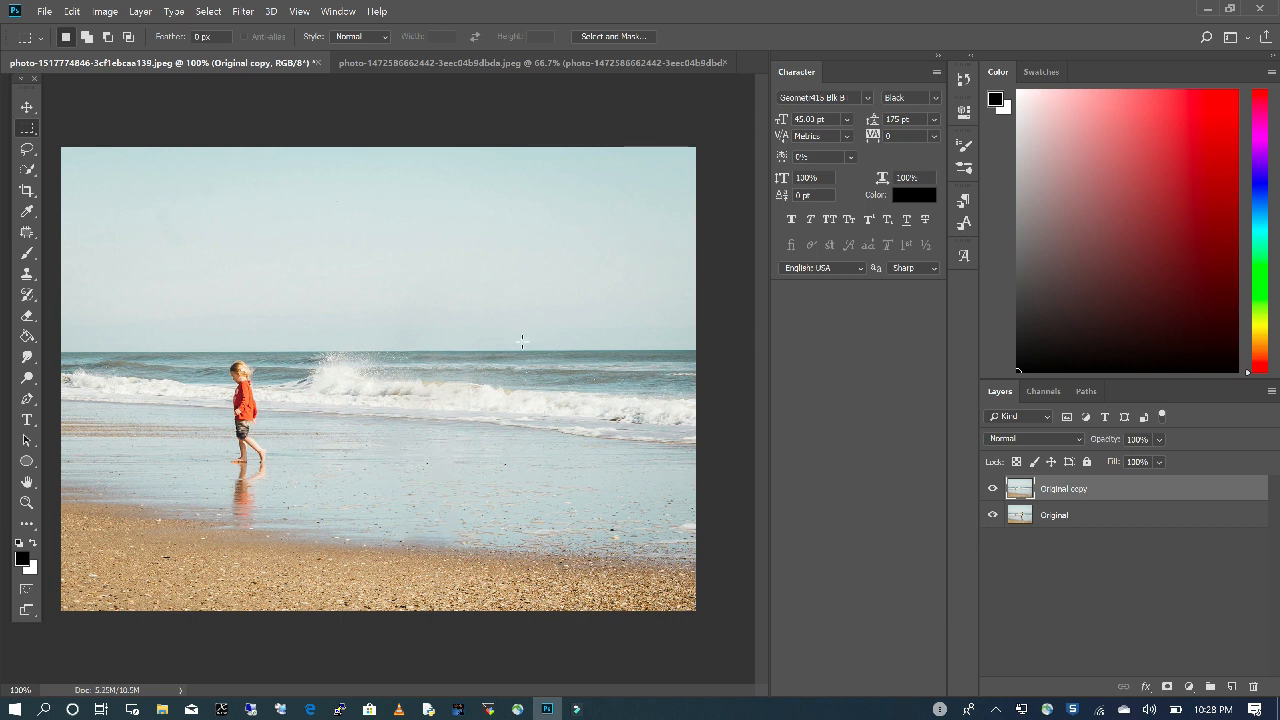
mouse_move(535, 374)
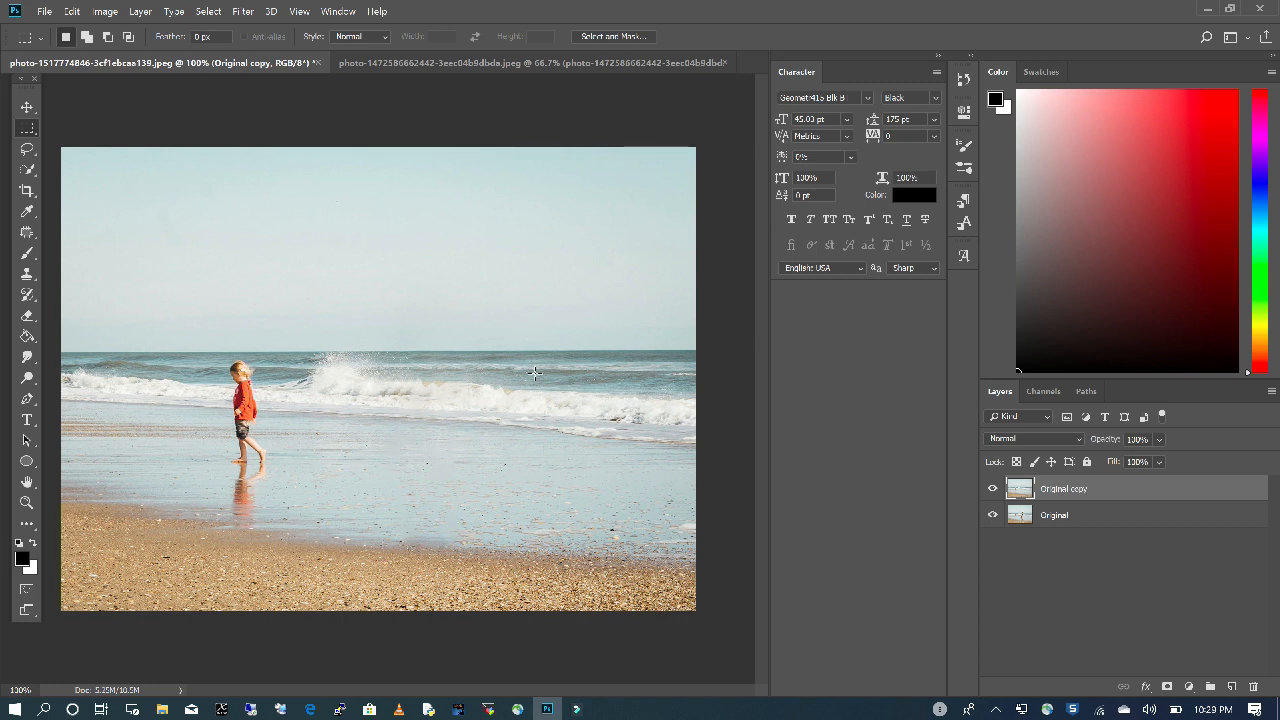
mouse_move(447, 448)
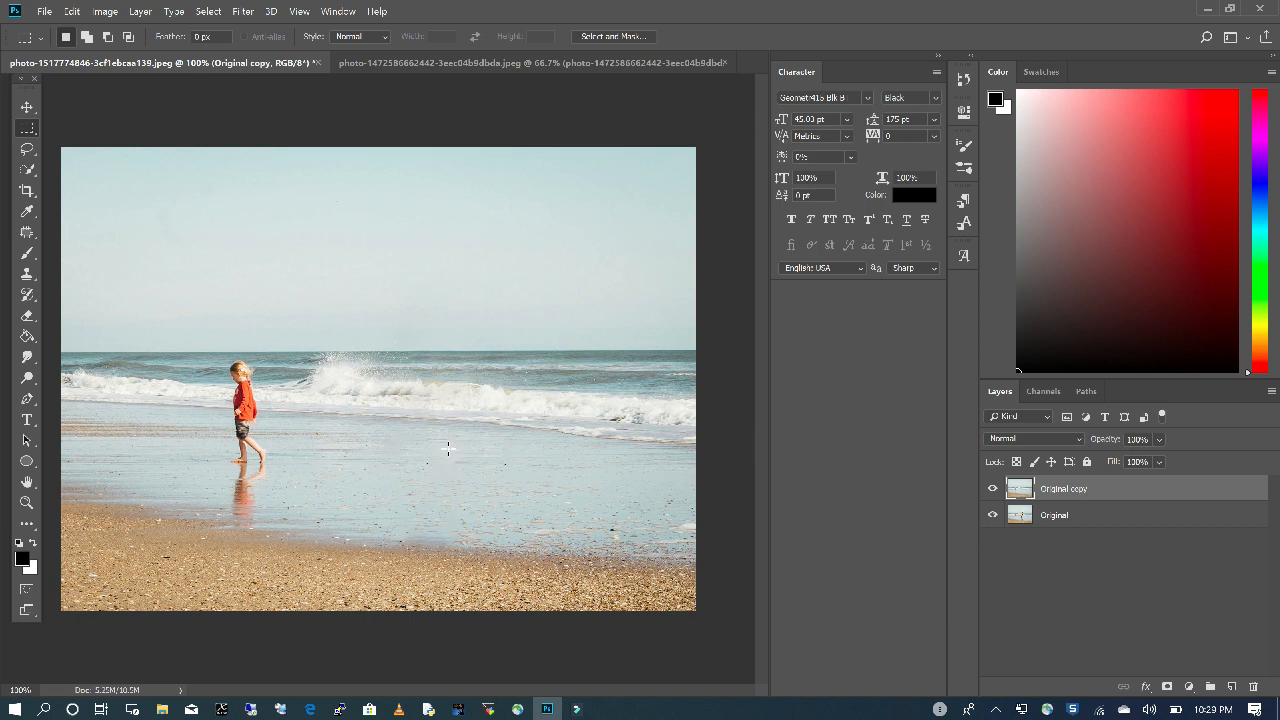
mouse_move(208, 430)
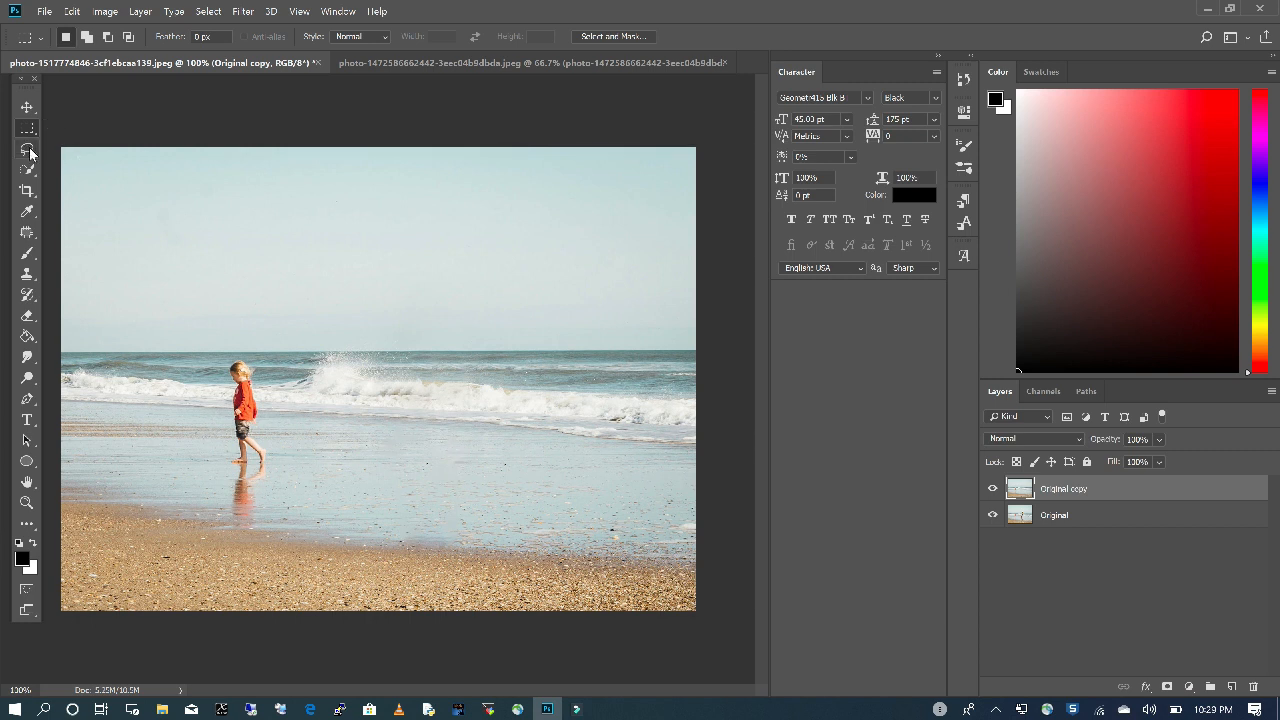
- Choose the Lasso tool again to draw around the child and reflection
left_click(27, 148)
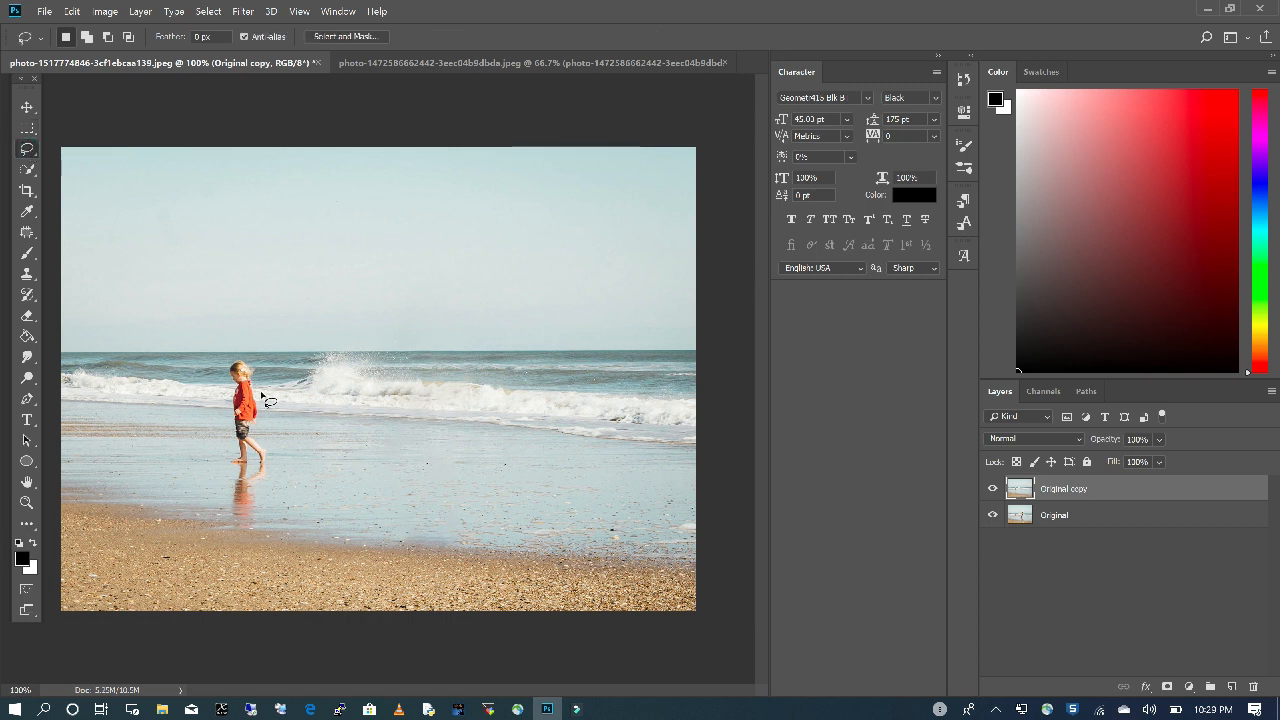
mouse_move(235, 375)
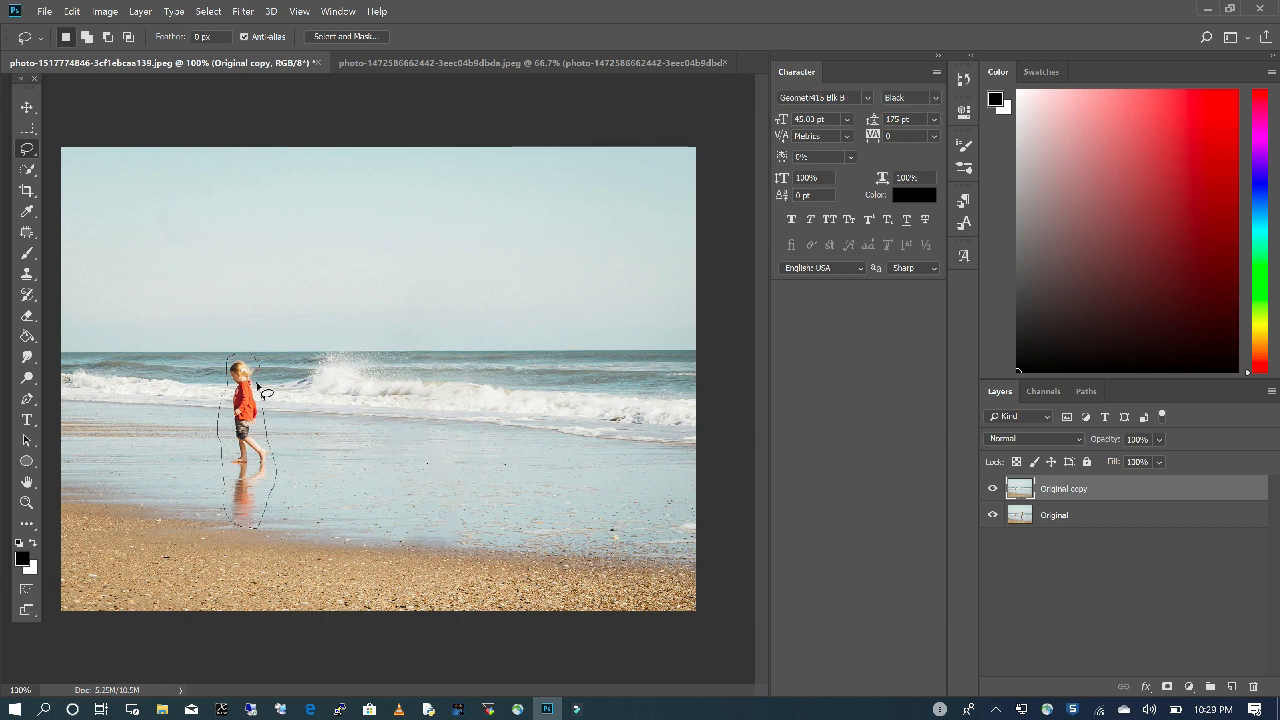
- Fill the child's selection with Content-Aware contents from Edit > Fill
left_click(71, 11)
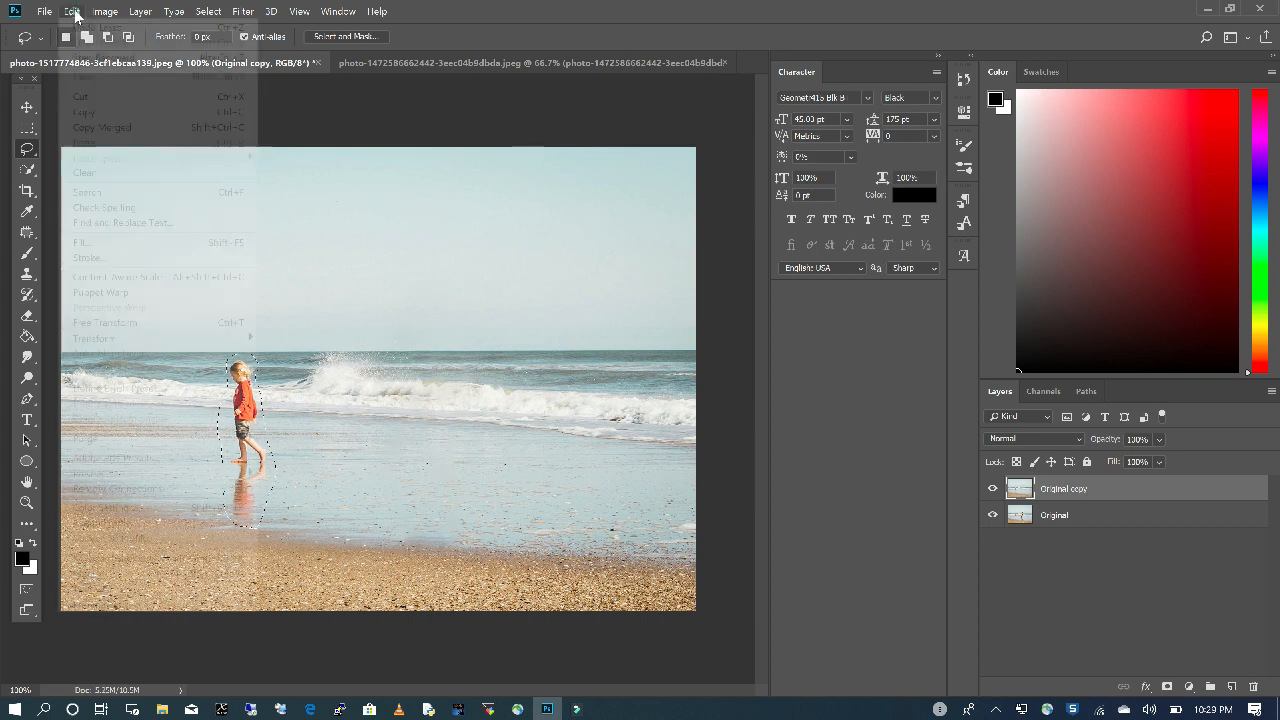
left_click(82, 242)
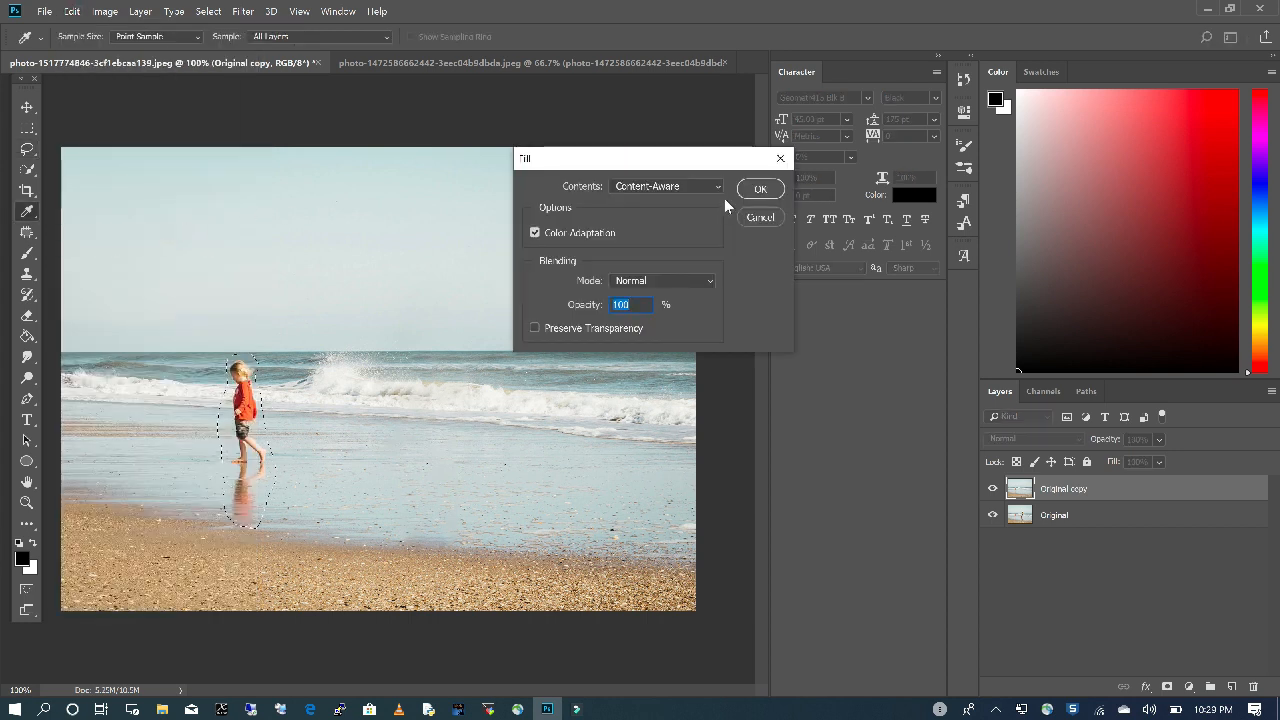
left_click(760, 189)
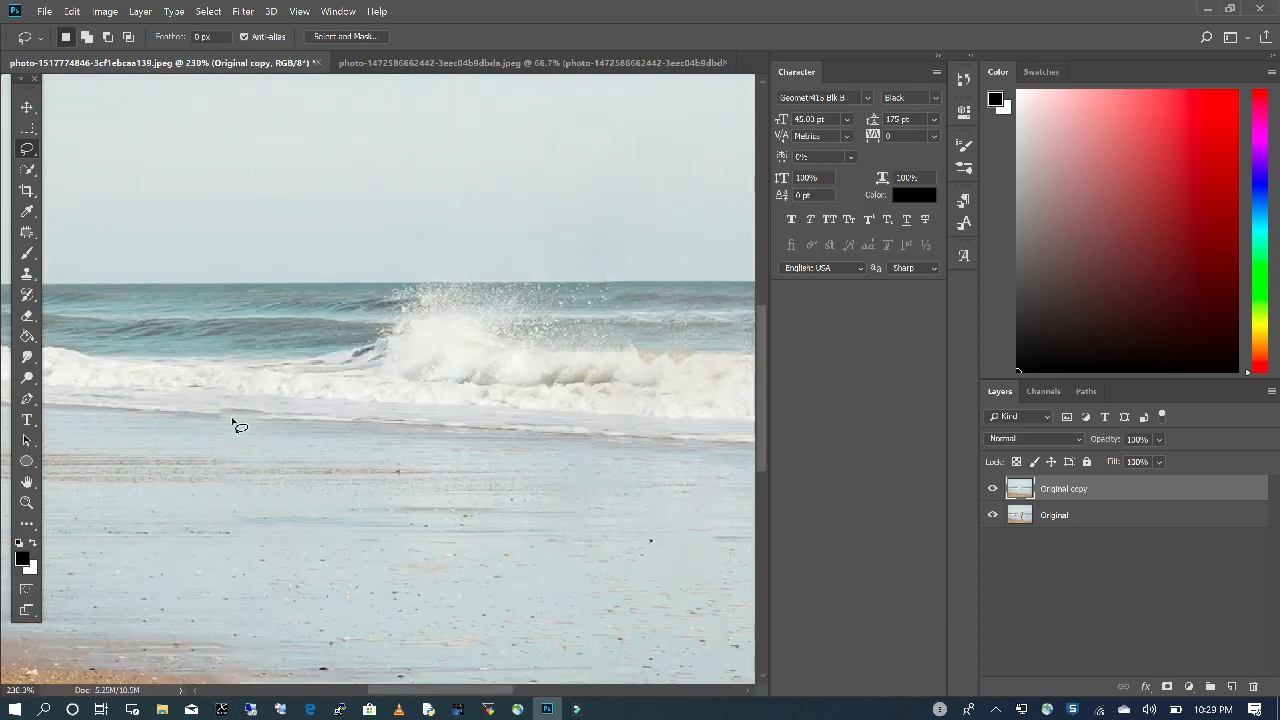
- Zoom in on the patched shoreline area of the photo
left_click(240, 420)
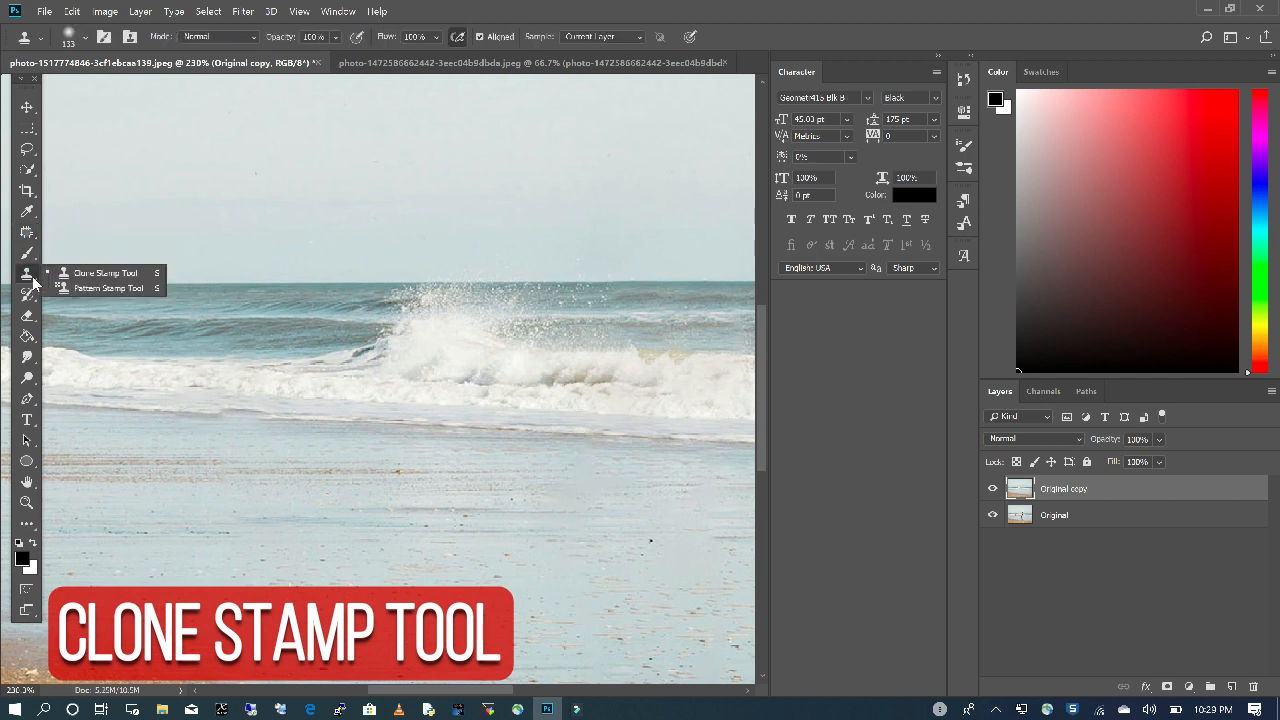
- Select Clone Stamp, shrink its brush to 73 px, and dismiss the missing-source warning
left_click(105, 272)
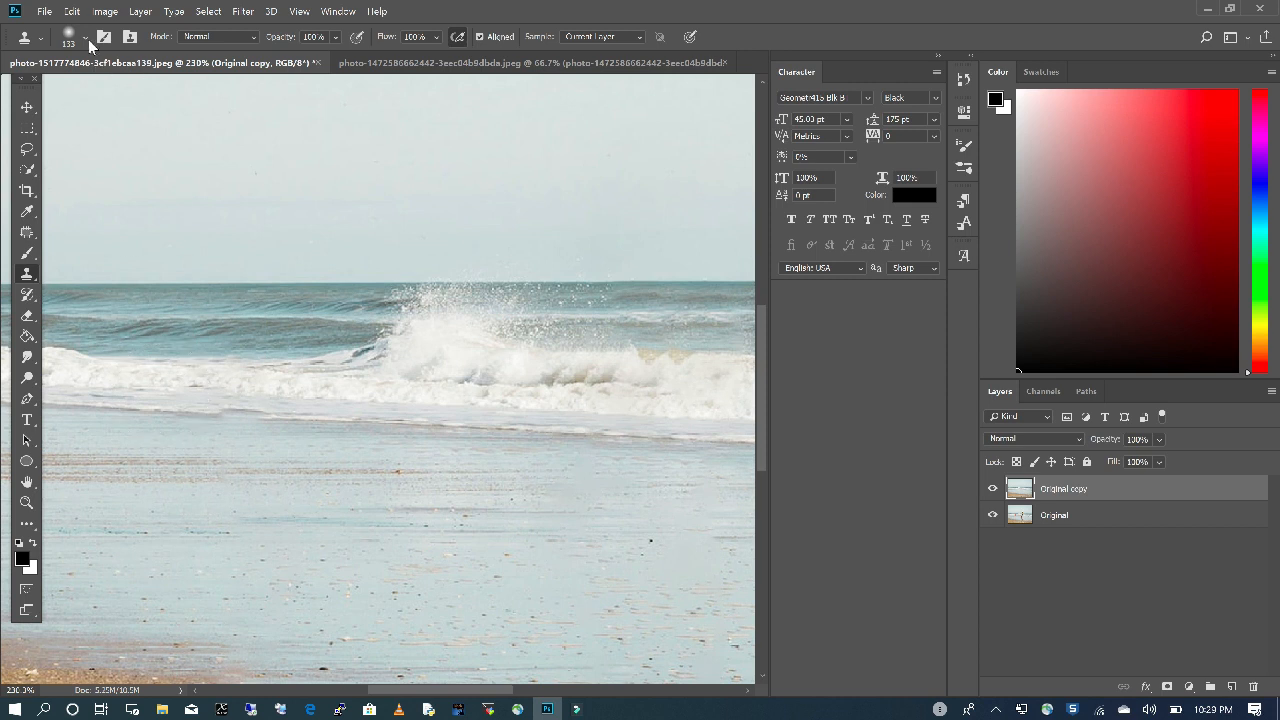
left_click(85, 37)
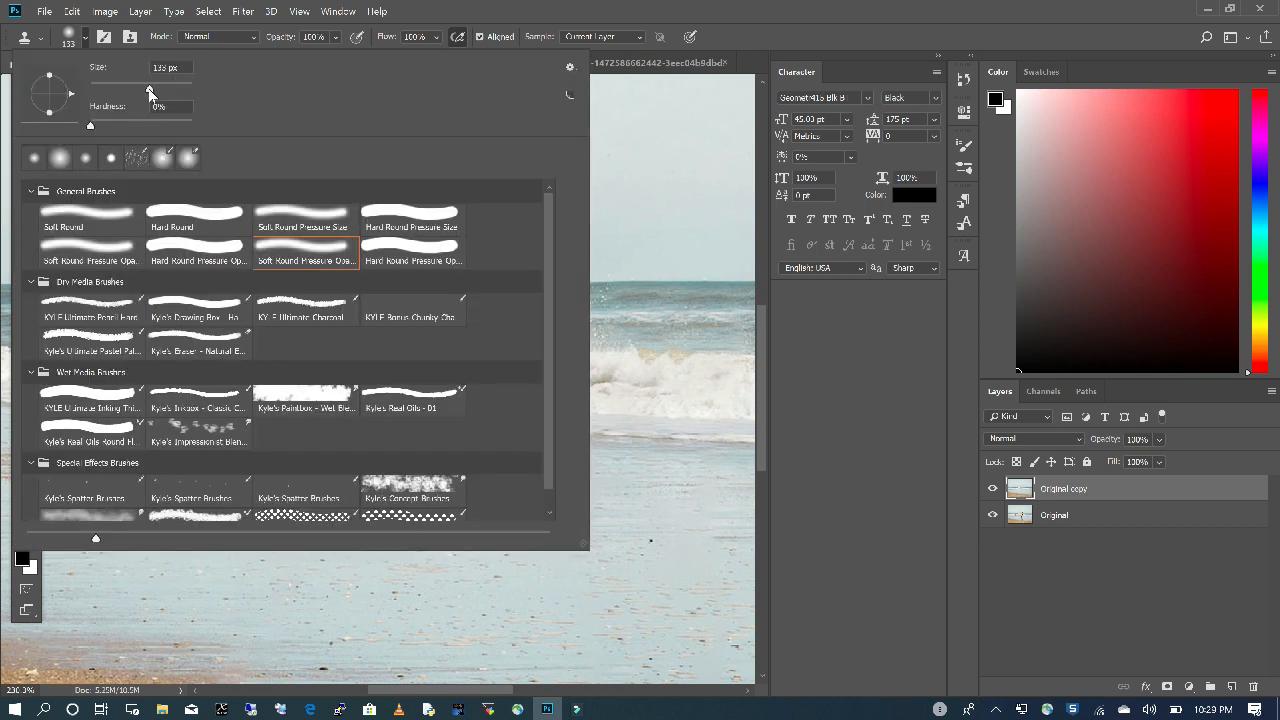
left_click(200, 378)
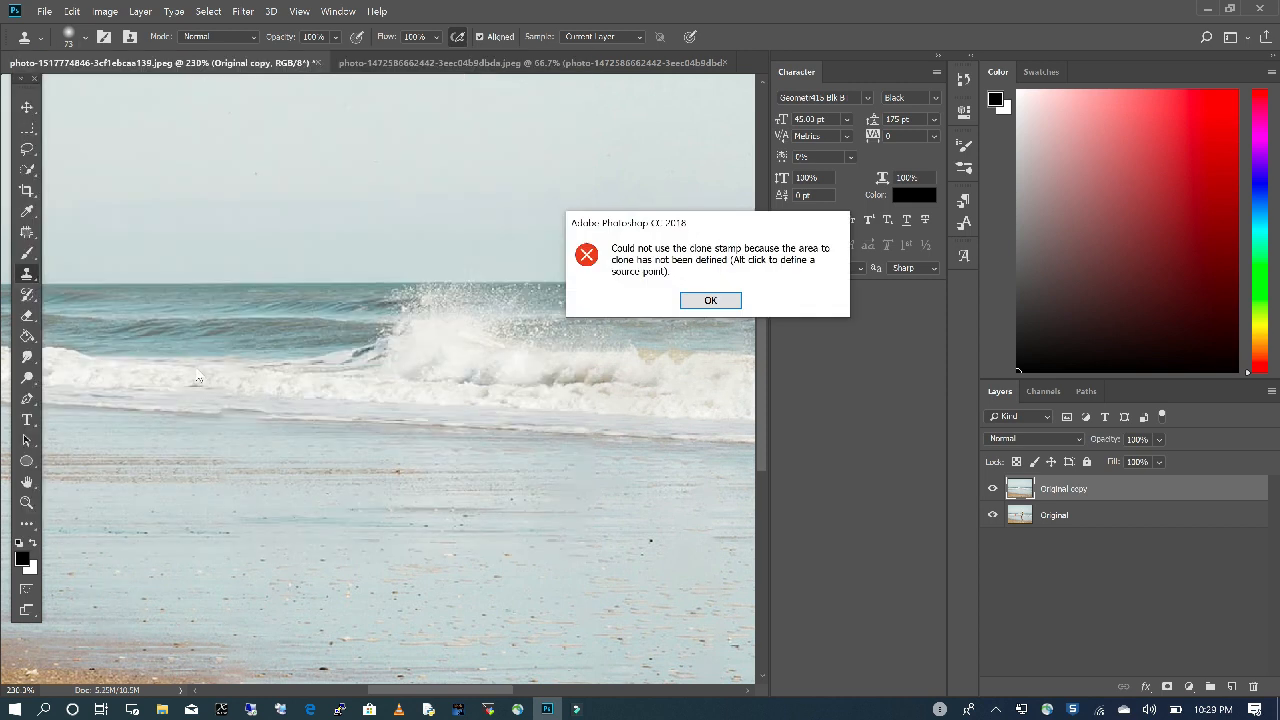
left_click(710, 300)
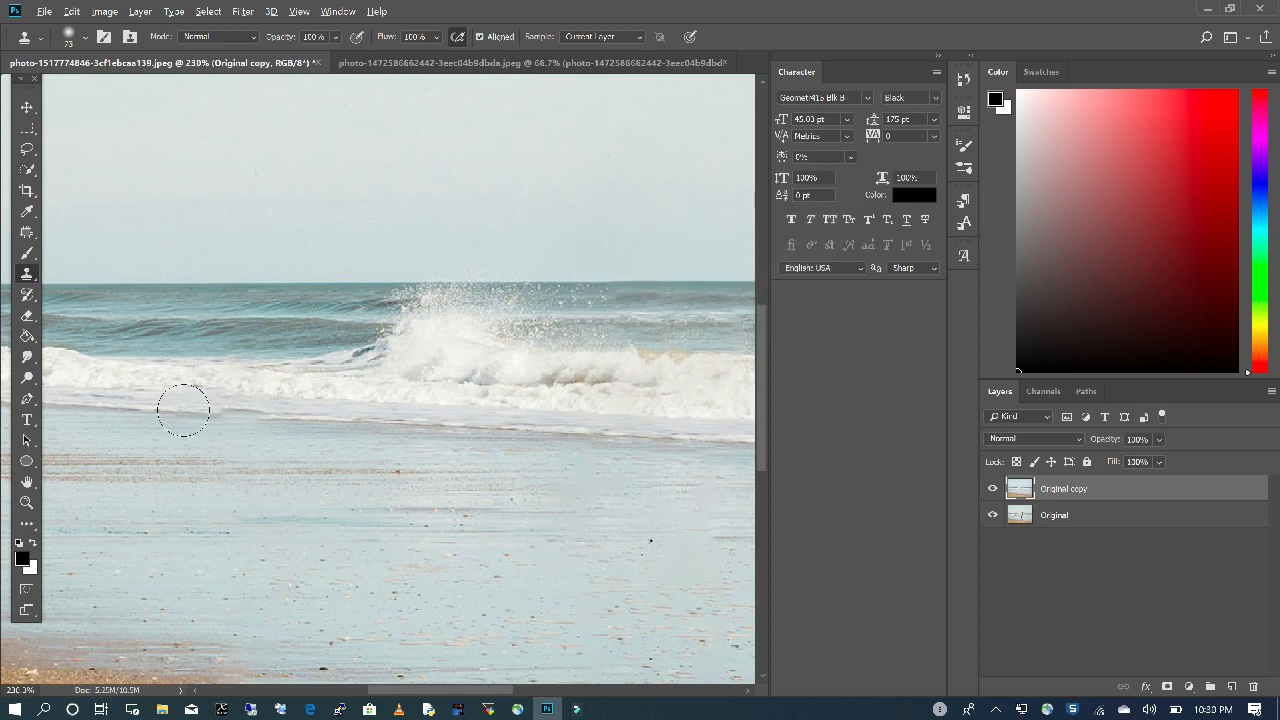
mouse_move(235, 413)
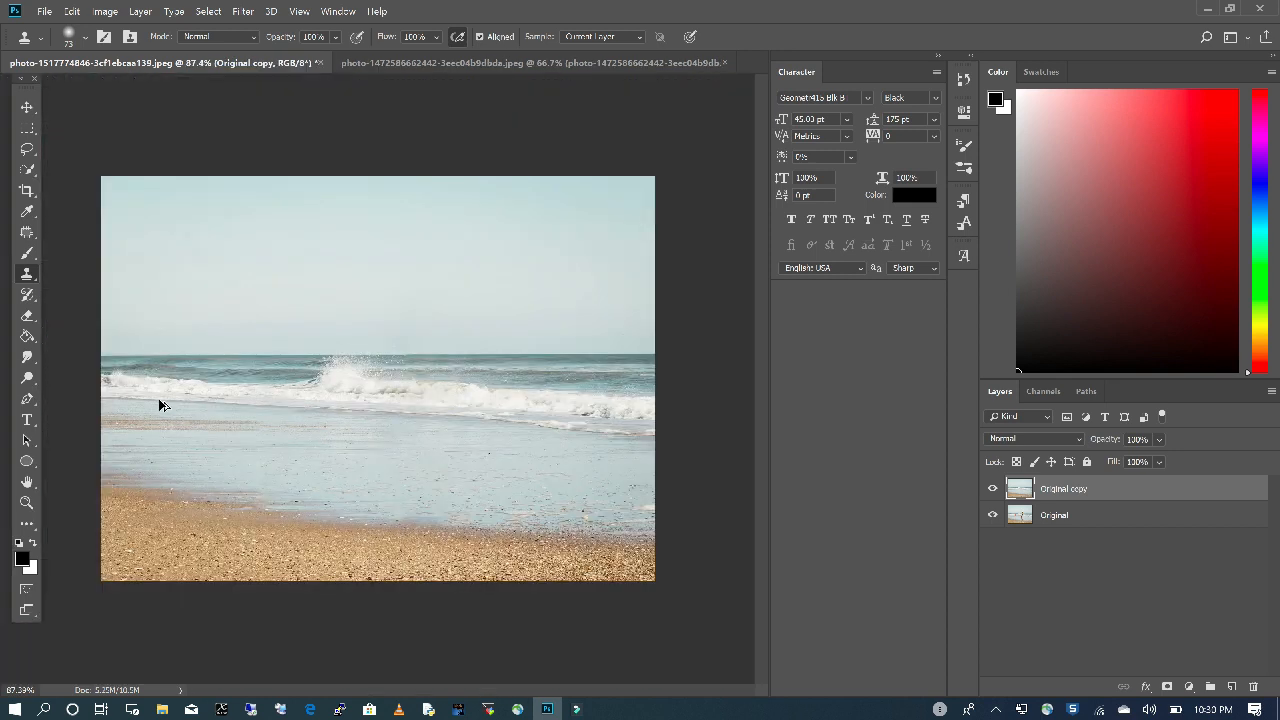
mouse_move(383, 410)
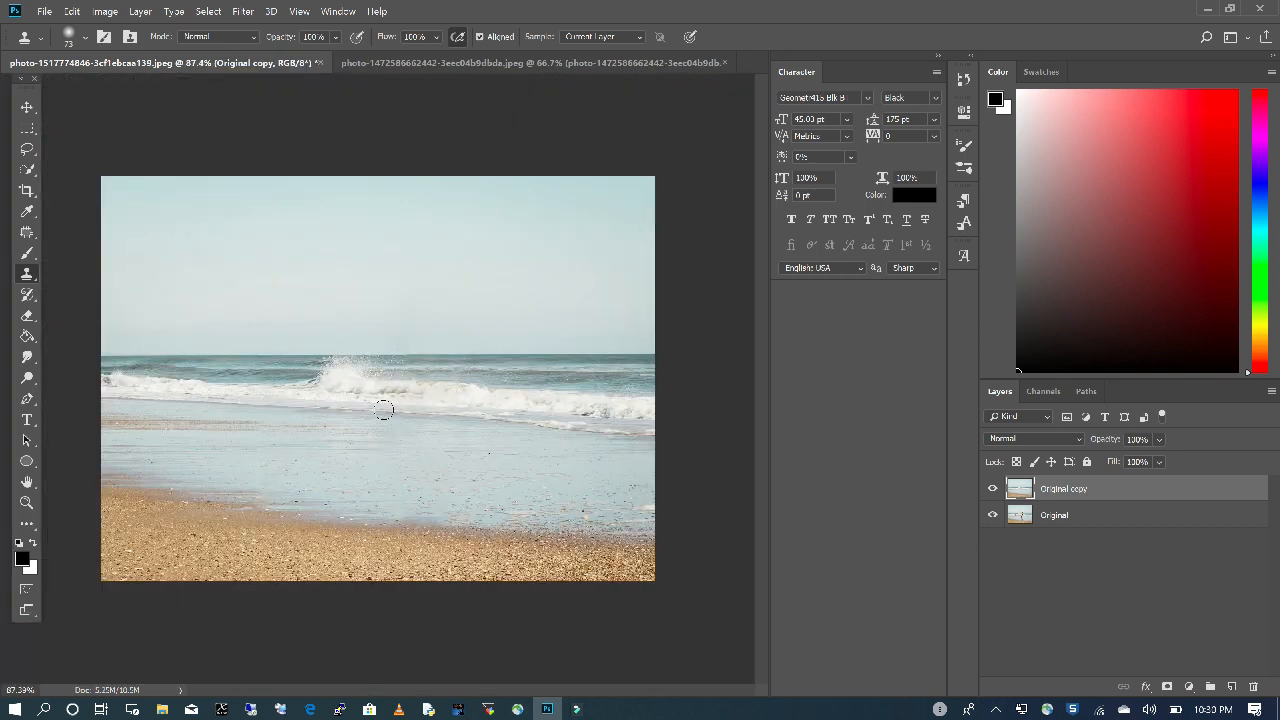
mouse_move(645, 415)
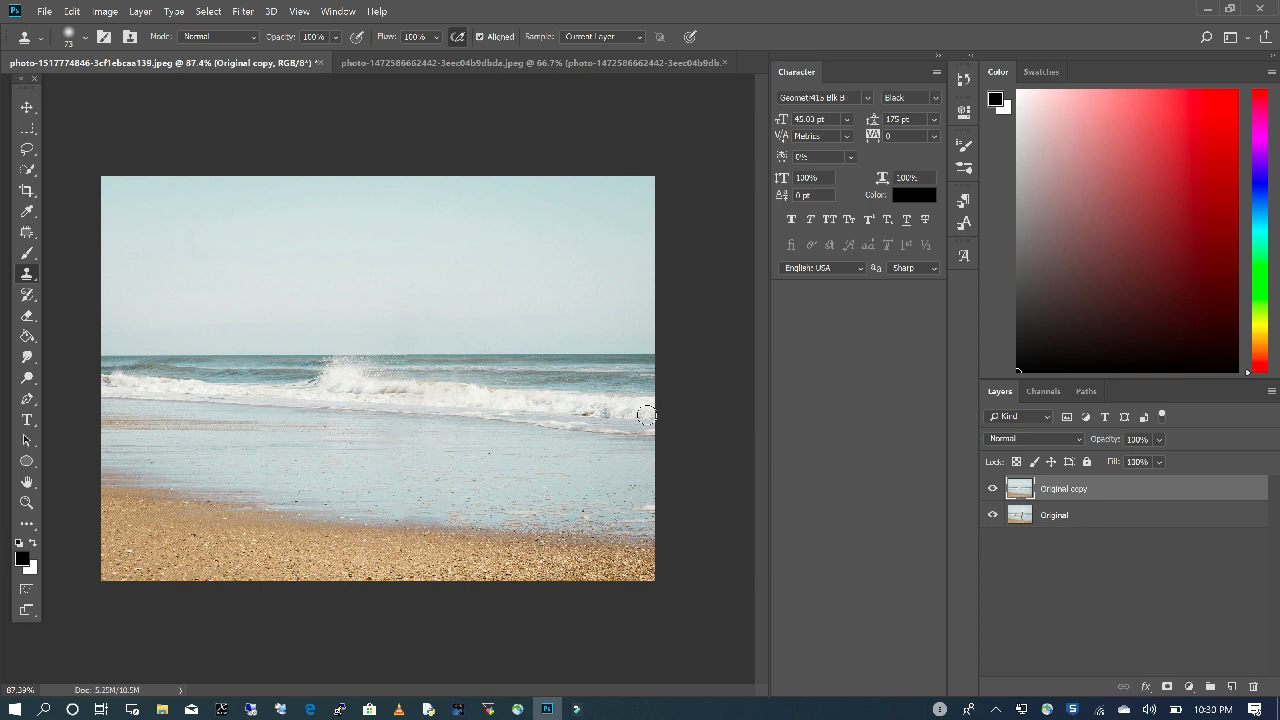
mouse_move(645, 412)
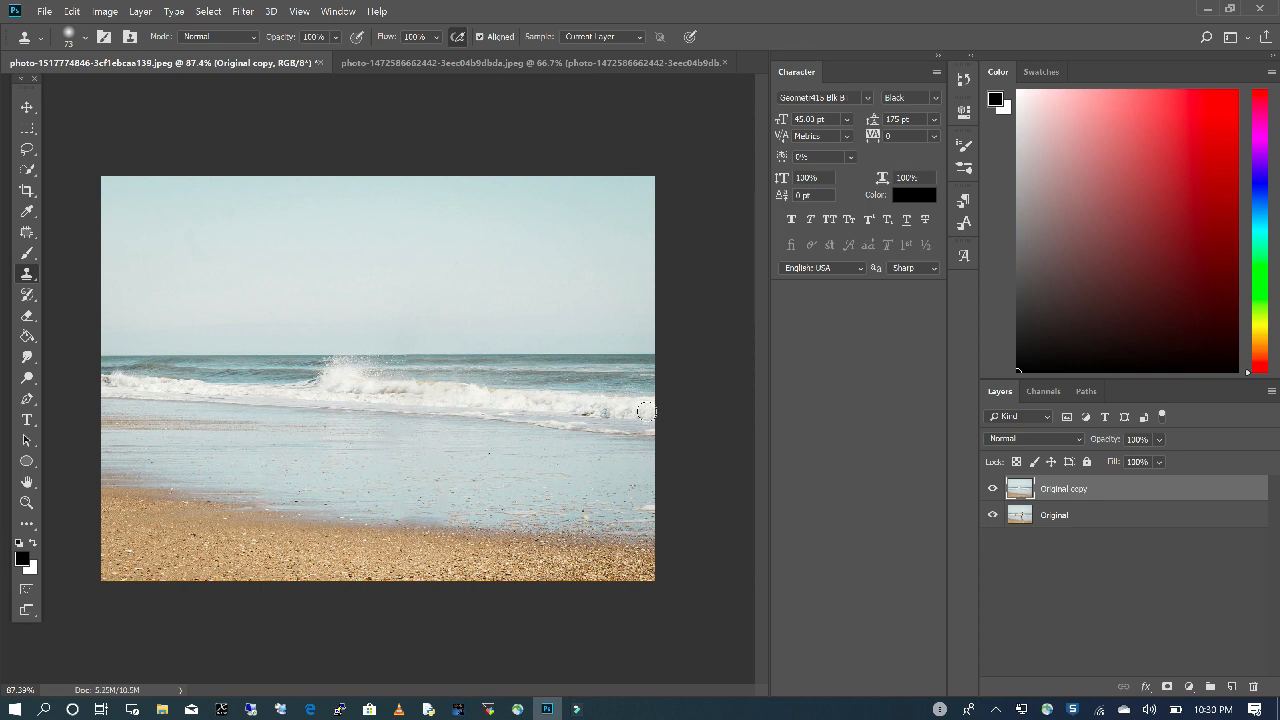